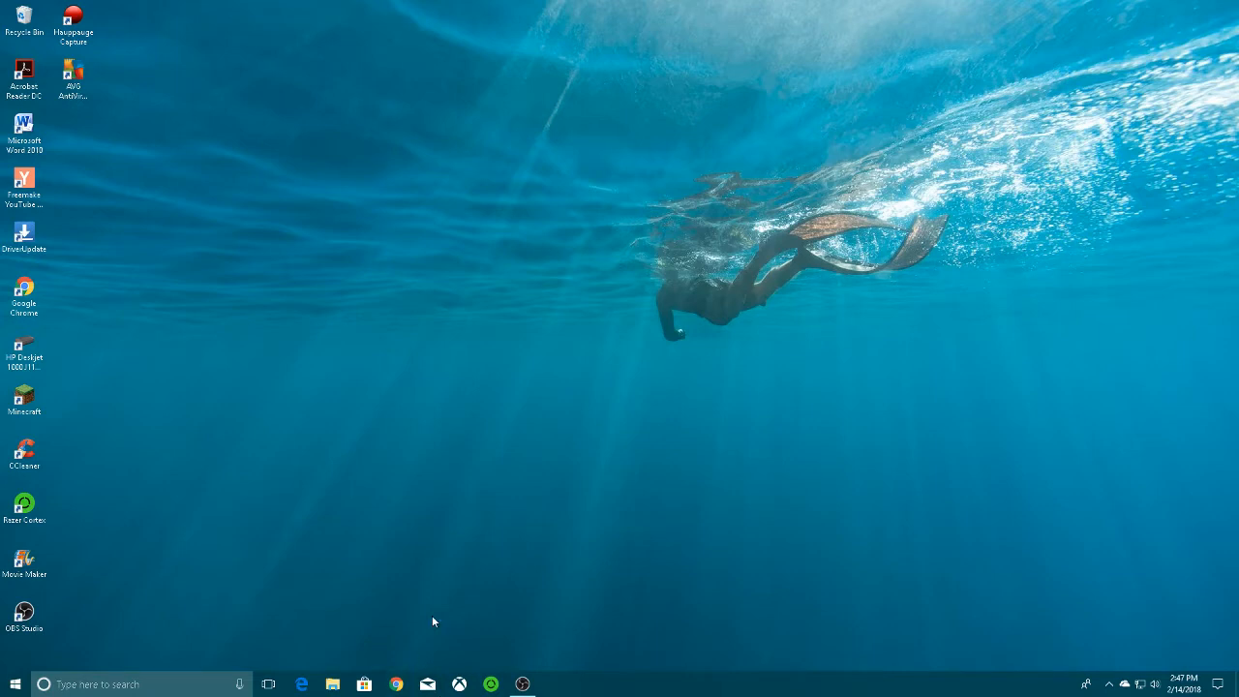
Launch a web browser from the Windows desktop taskbar
{"action": "left_click", "coordinate": [395, 684]}
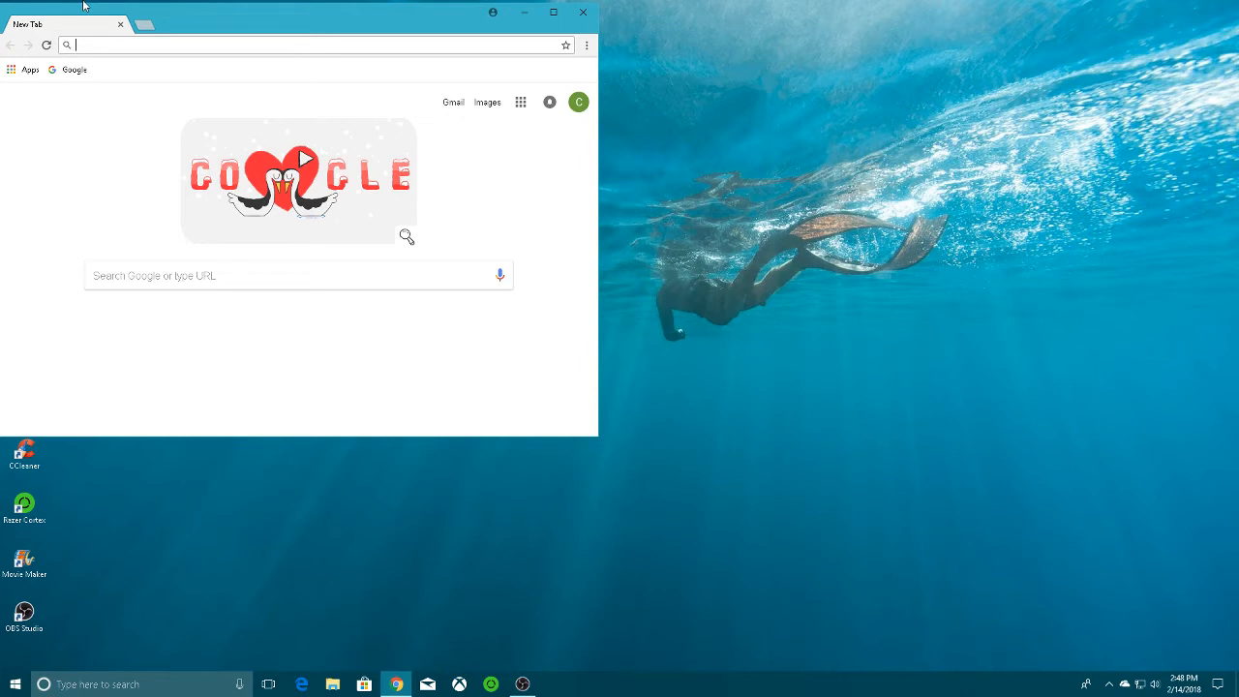
{"action": "mouse_move", "coordinate": [751, 11]}
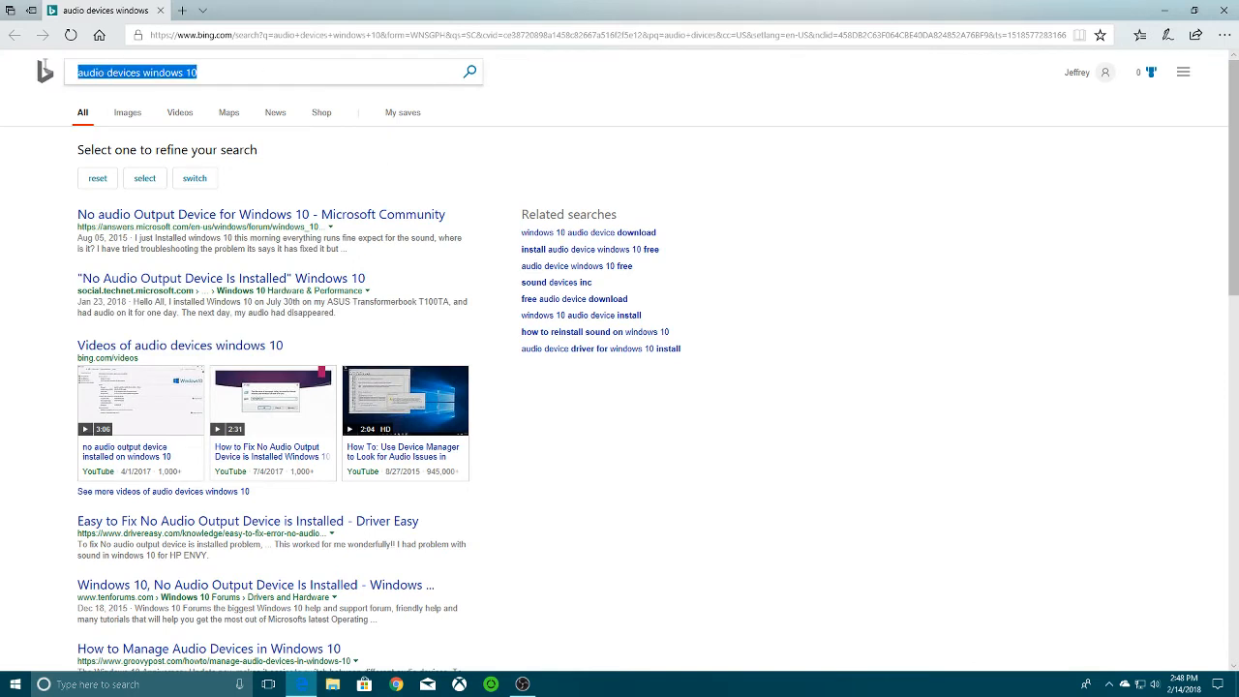
Navigate Edge to hauppauge.com/capture via the address bar suggestion
{"action": "left_click", "coordinate": [271, 71]}
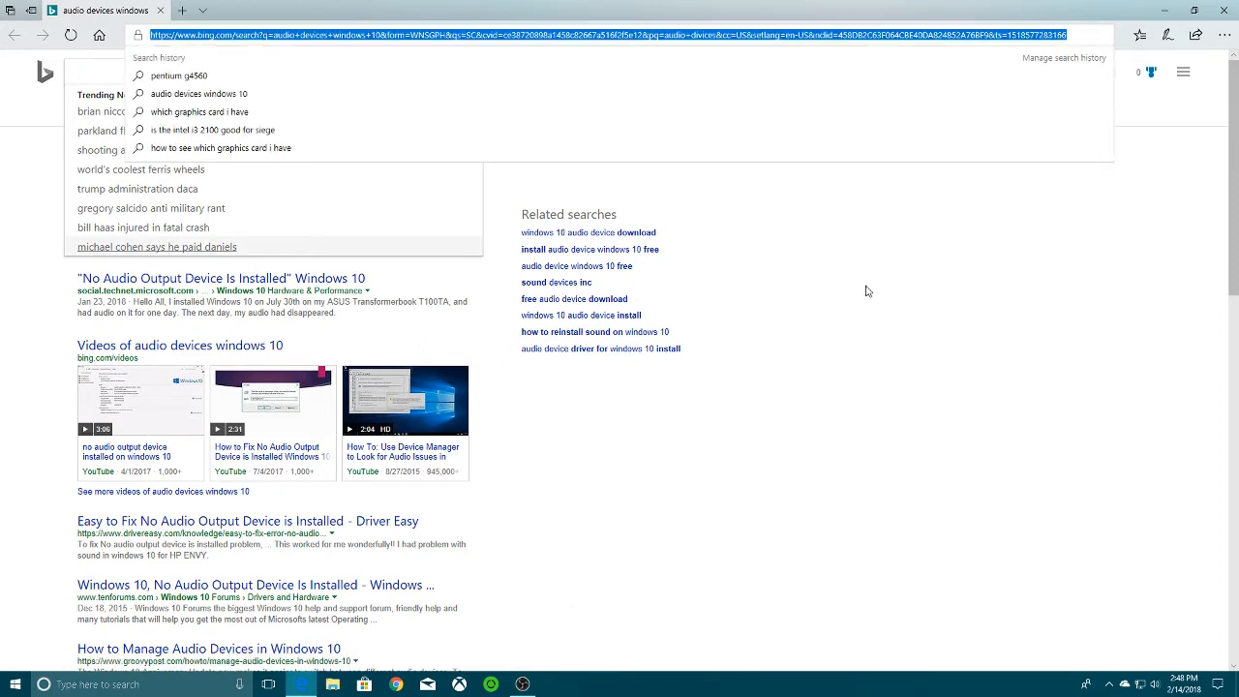
{"action": "mouse_move", "coordinate": [1098, 430]}
{"action": "type", "text": "hauppauge.co"}
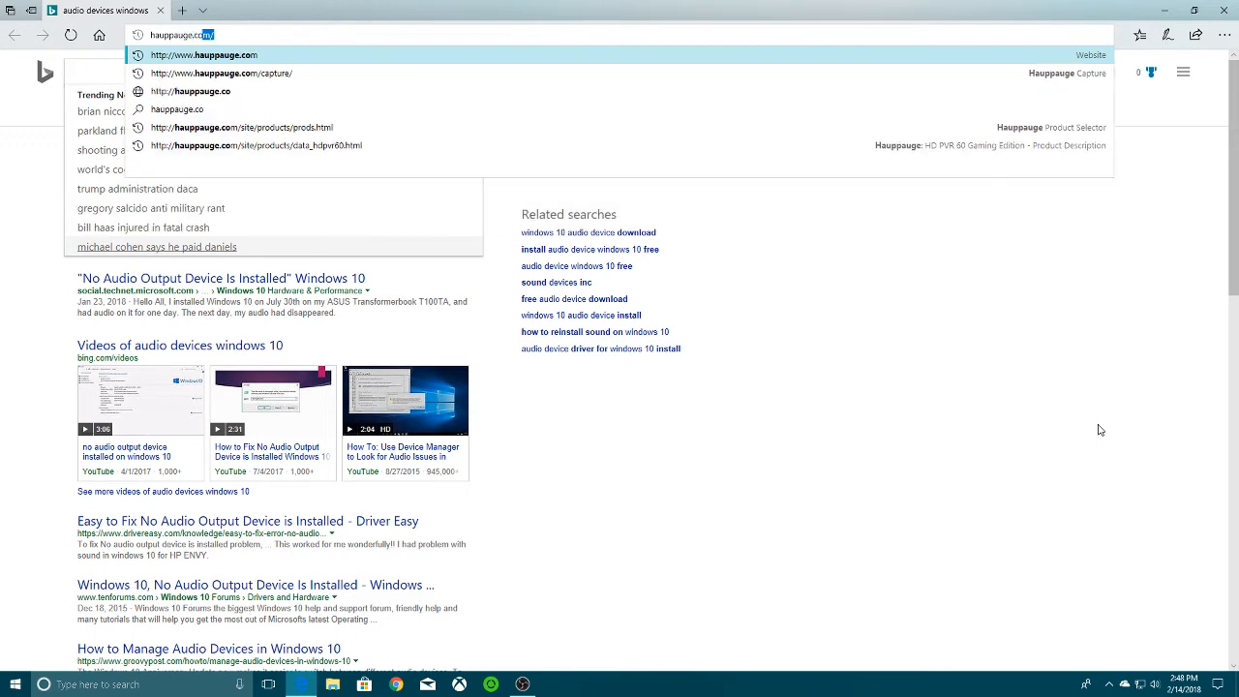
{"action": "left_click", "coordinate": [221, 73]}
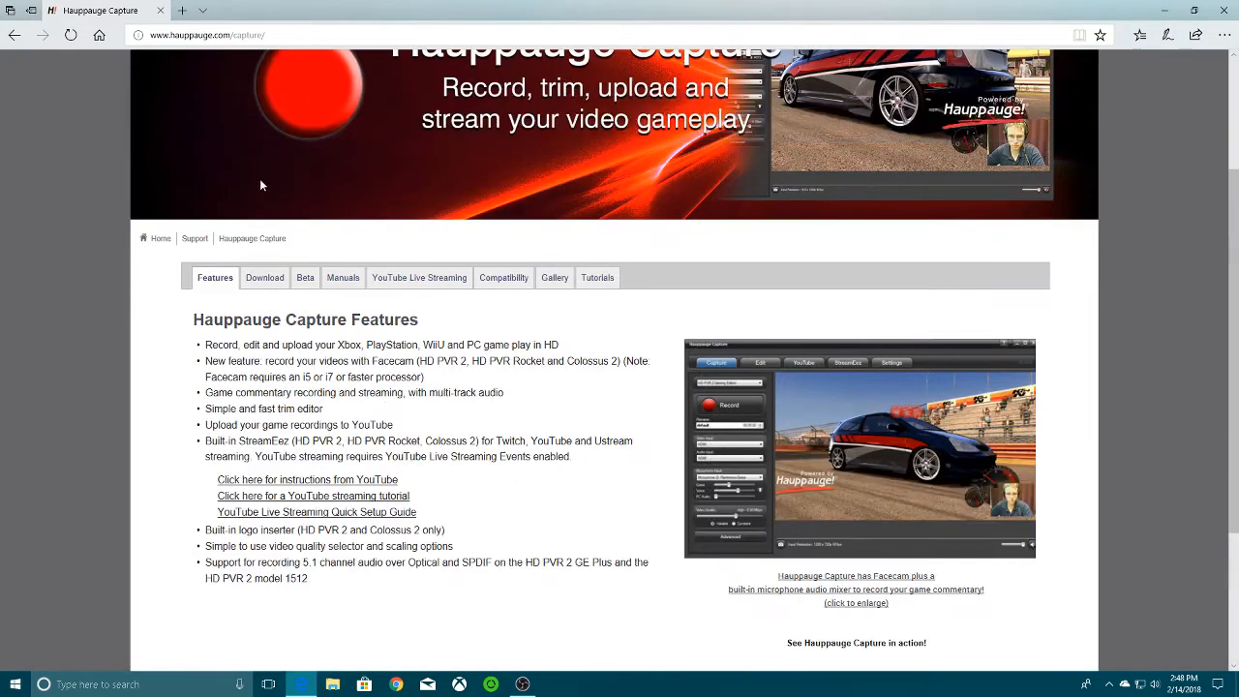
Show the Download section listing Hauppauge Capture version 35054 and install steps
{"action": "left_click", "coordinate": [265, 278]}
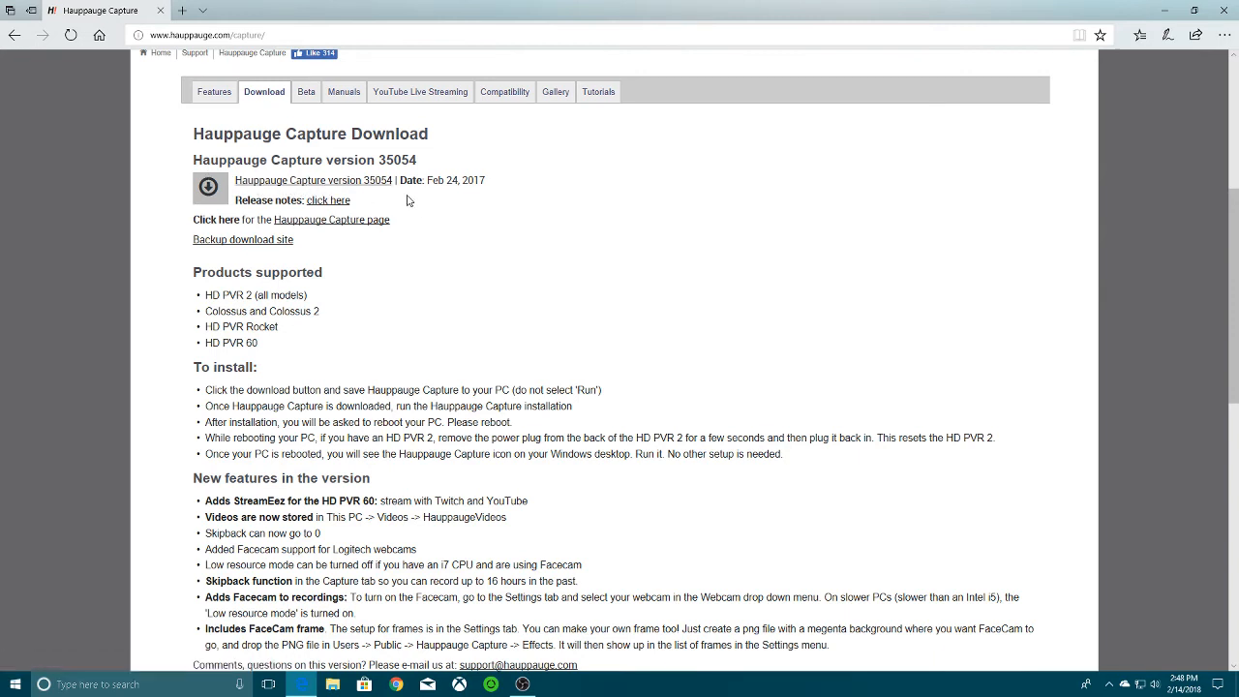
{"action": "mouse_move", "coordinate": [319, 193]}
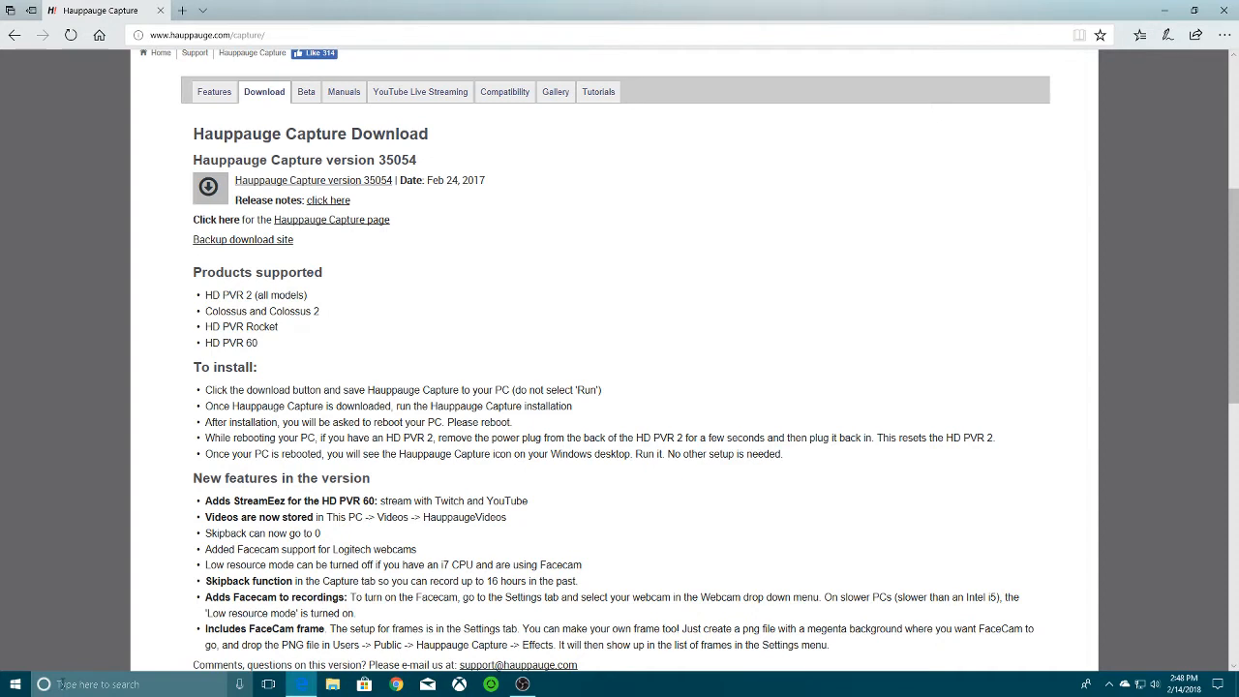
{"action": "mouse_move", "coordinate": [140, 637]}
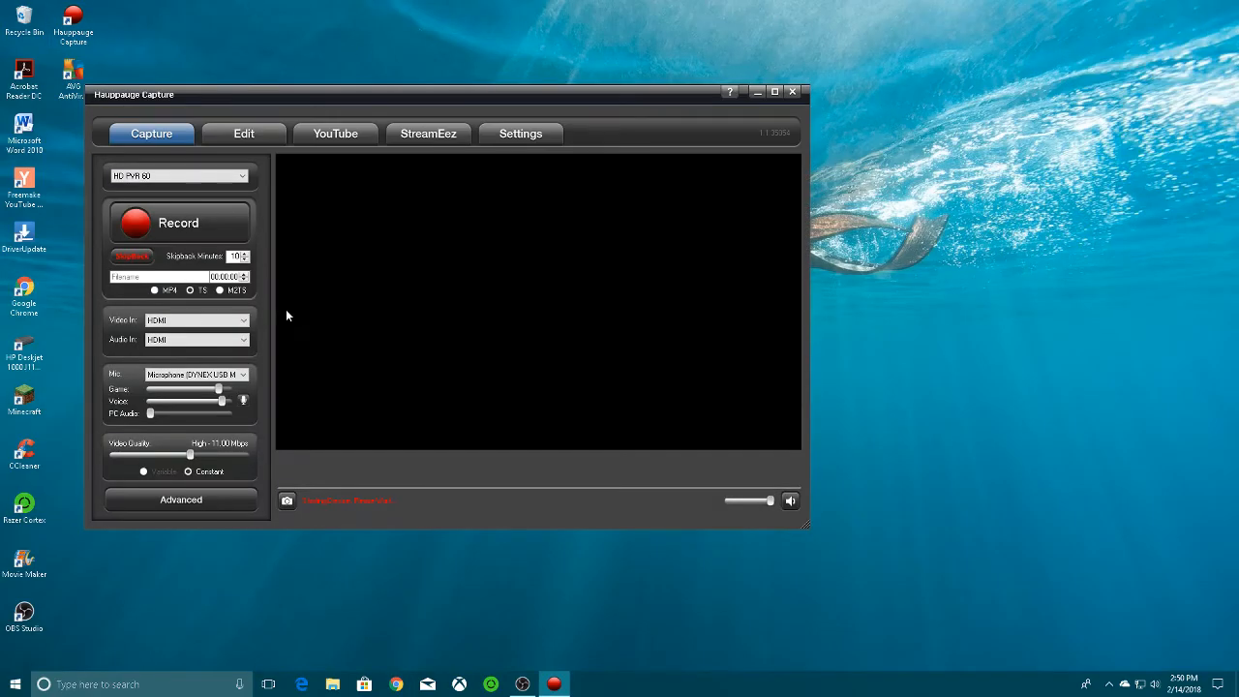
{"action": "mouse_move", "coordinate": [542, 662]}
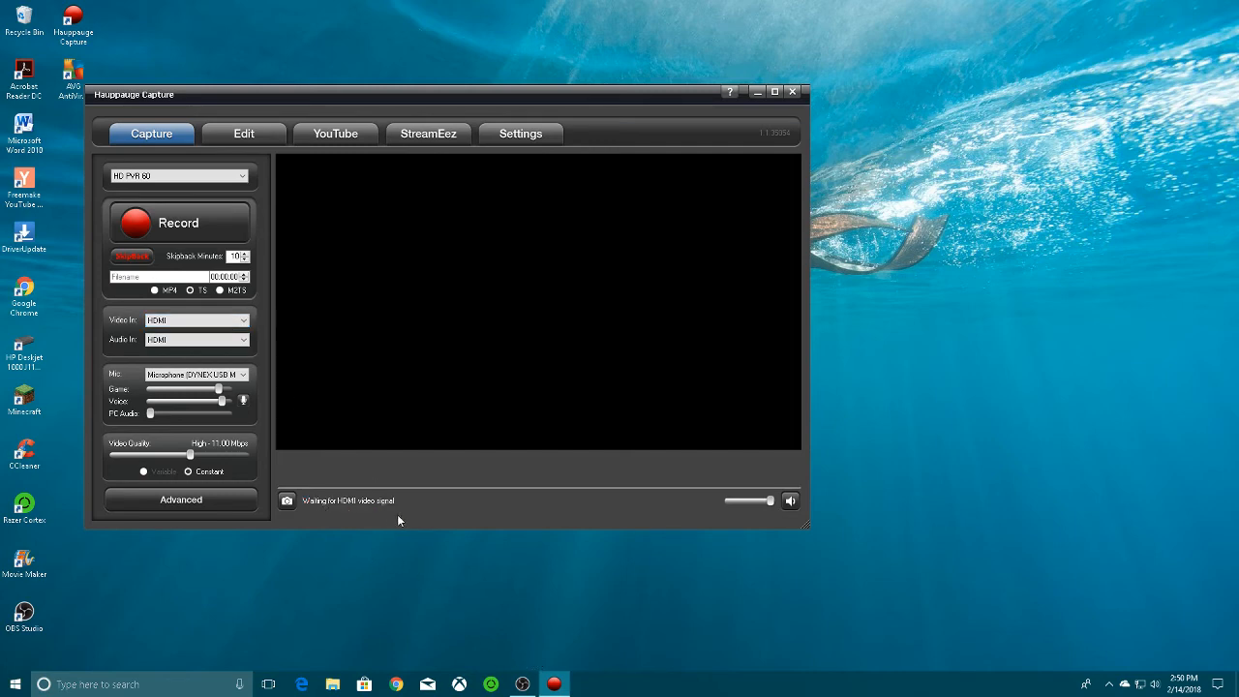
{"action": "mouse_move", "coordinate": [477, 506]}
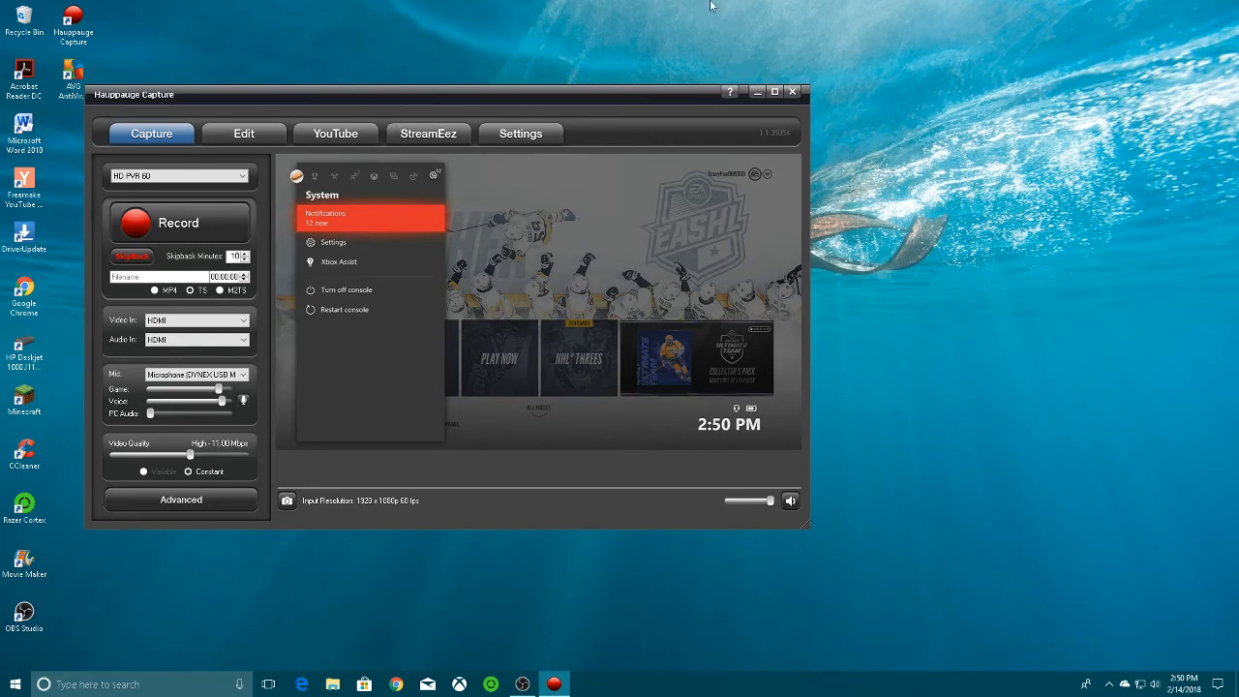
Close Hauppauge Capture after the 1080p60 Xbox HDMI feed appears
{"action": "left_click", "coordinate": [344, 289]}
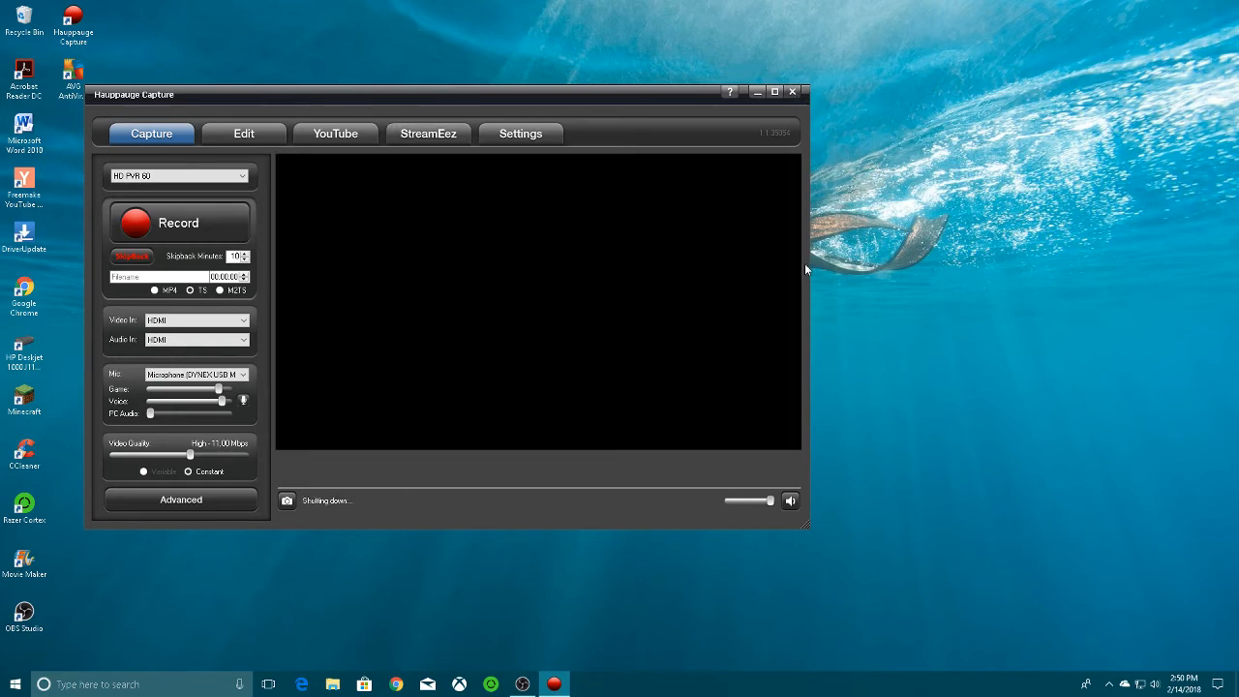
{"action": "left_click", "coordinate": [792, 91]}
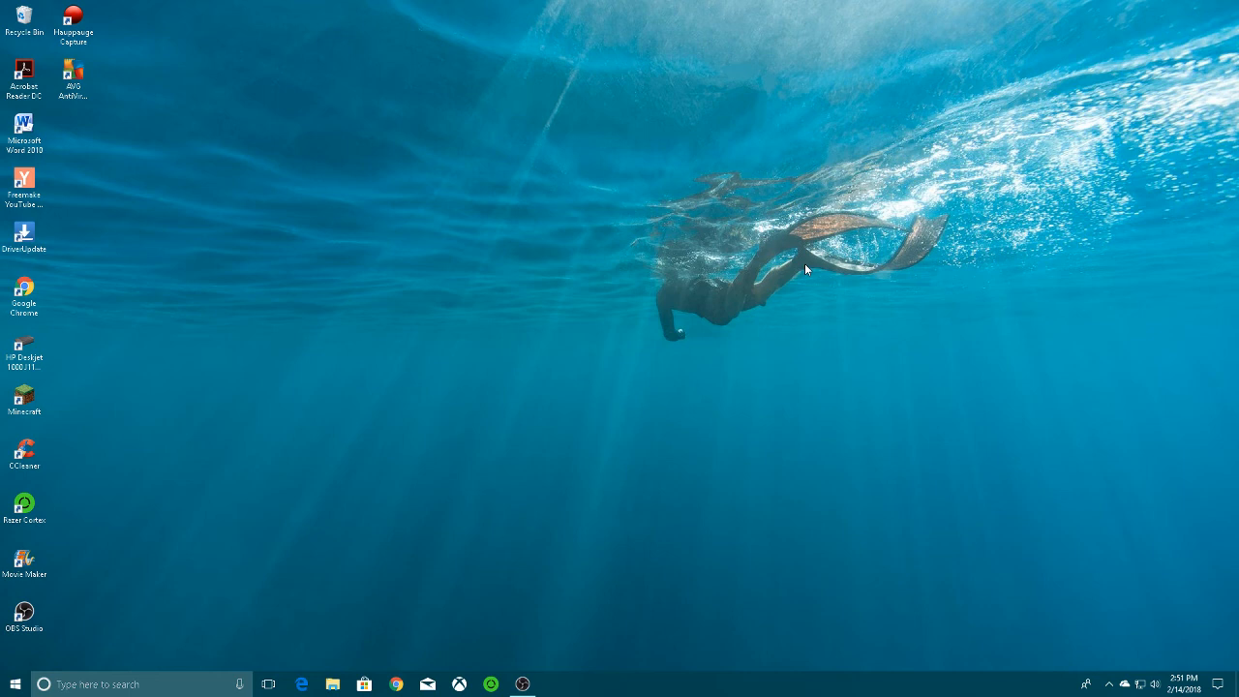
{"action": "mouse_move", "coordinate": [522, 667]}
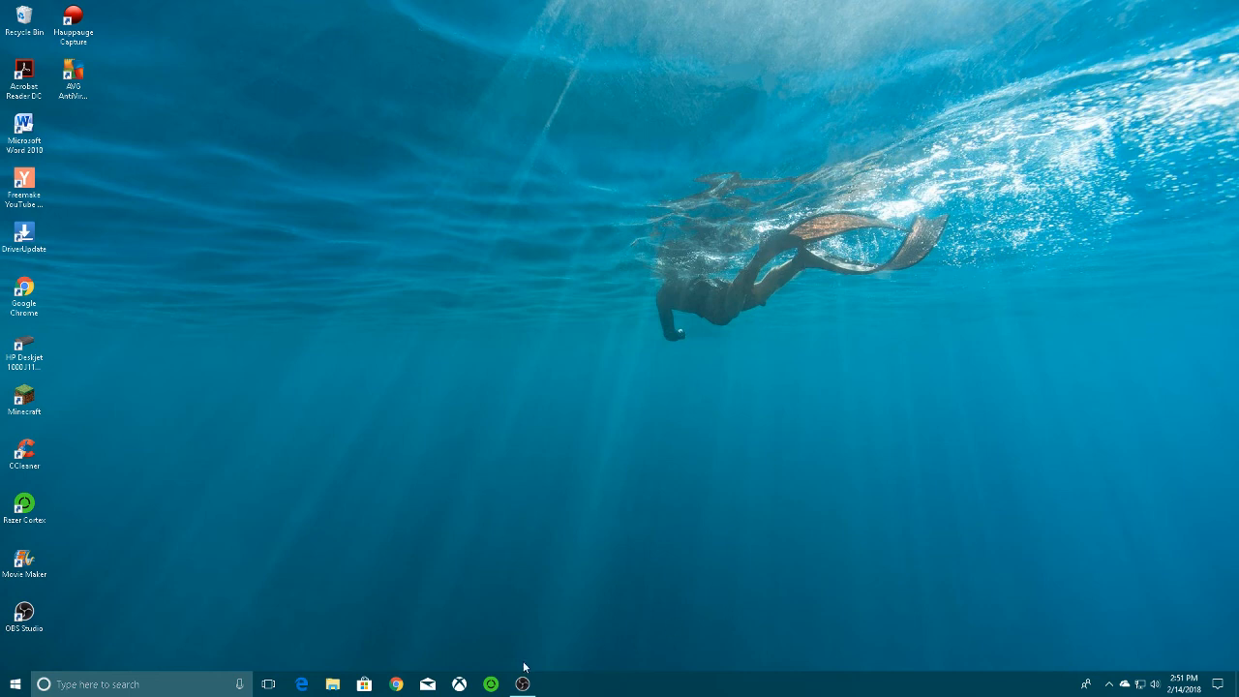
{"action": "mouse_move", "coordinate": [523, 683]}
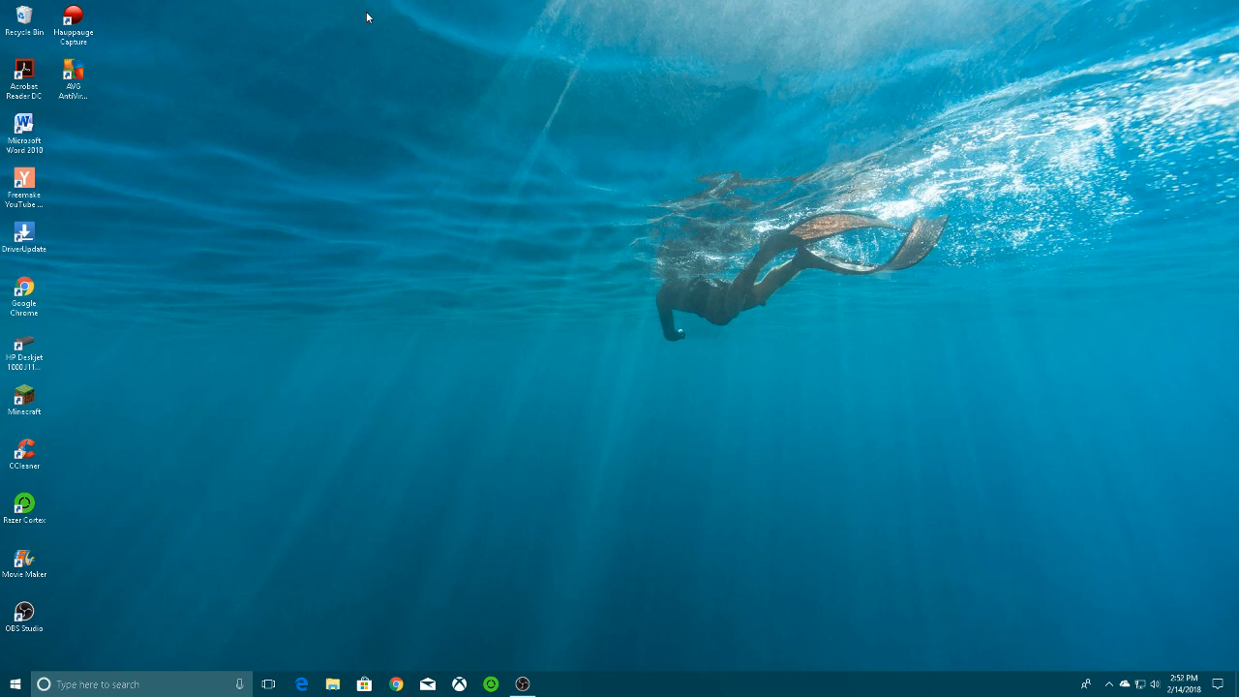
{"action": "mouse_move", "coordinate": [365, 24]}
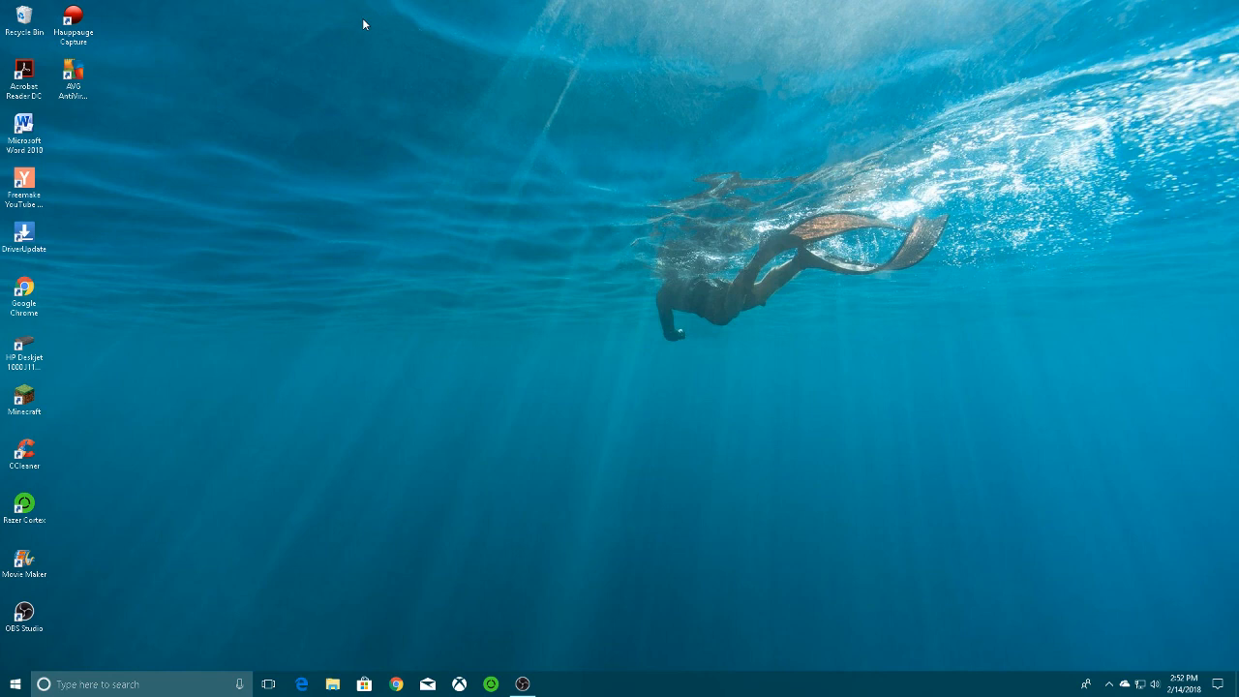
{"action": "mouse_move", "coordinate": [468, 260]}
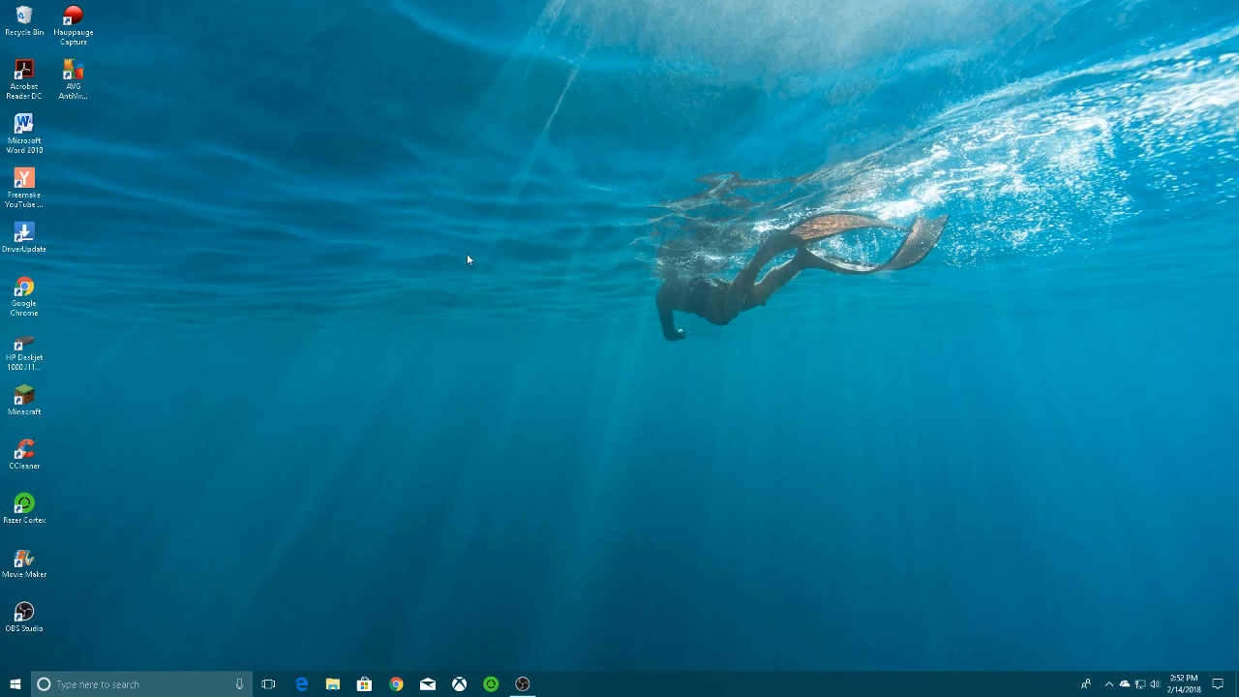